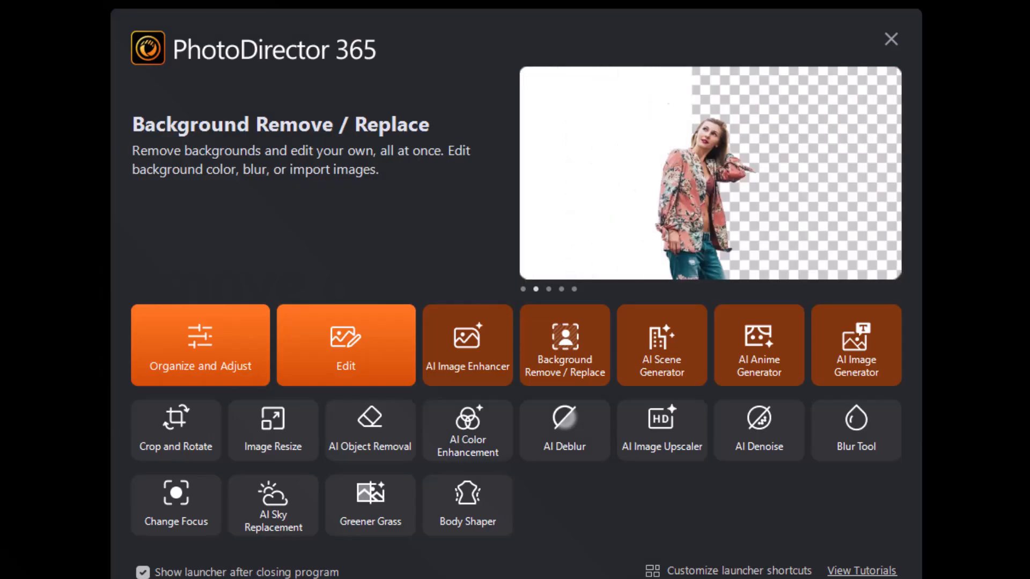
- Launch the Background Remove / Replace feature from the PhotoDirector launcher
click(564, 345)
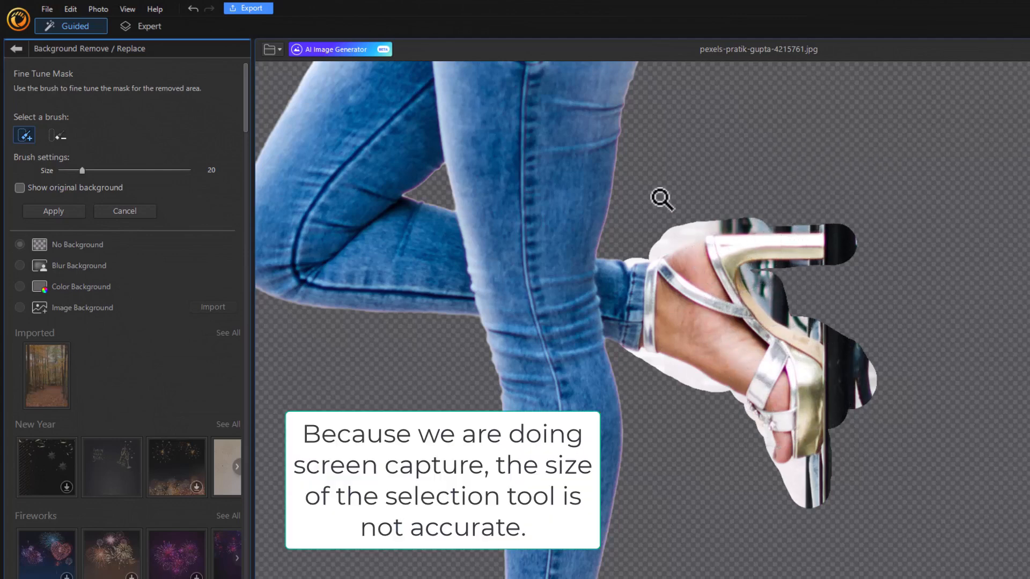
- Apply the add-brush mask refinement that restores the raised foot and sandal
click(150, 26)
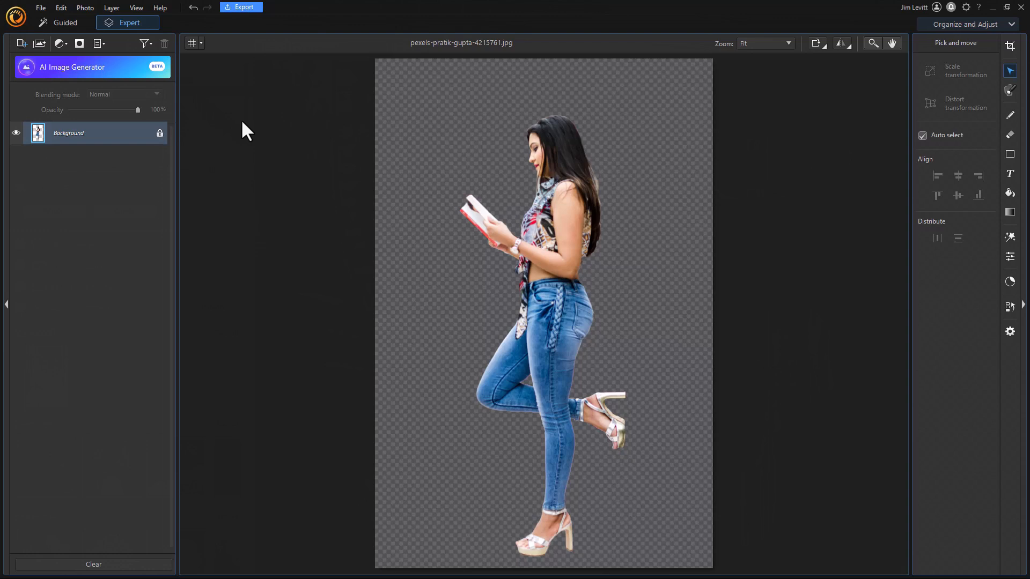